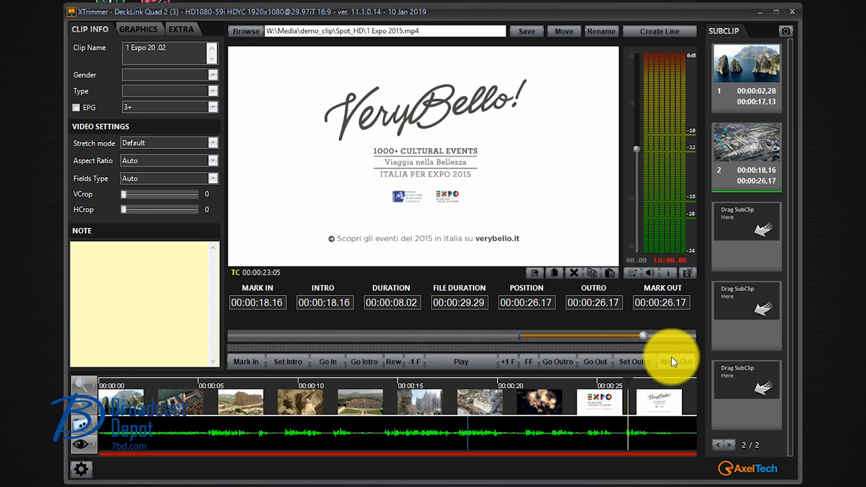
{"action": "mouse_move", "coordinate": [690, 124]}
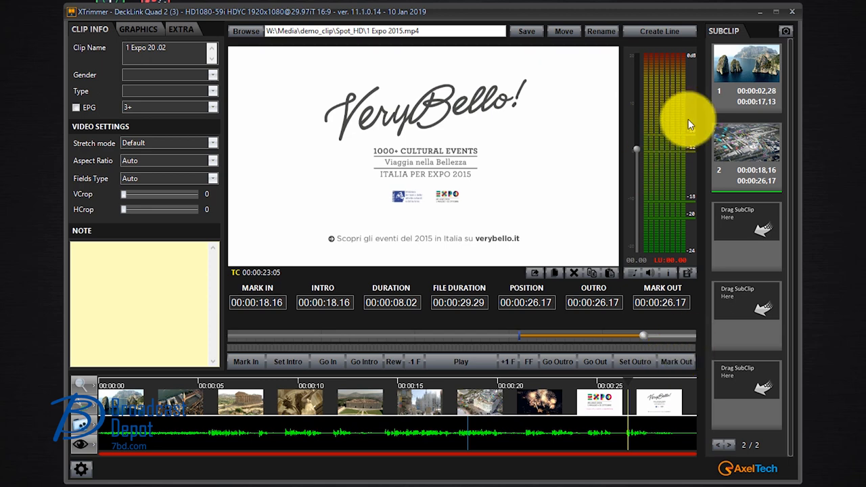
Load the first subclip (00:00:02.28 to 00:00:17.13) from the SUBCLIP panel.
{"action": "left_click", "coordinate": [745, 64]}
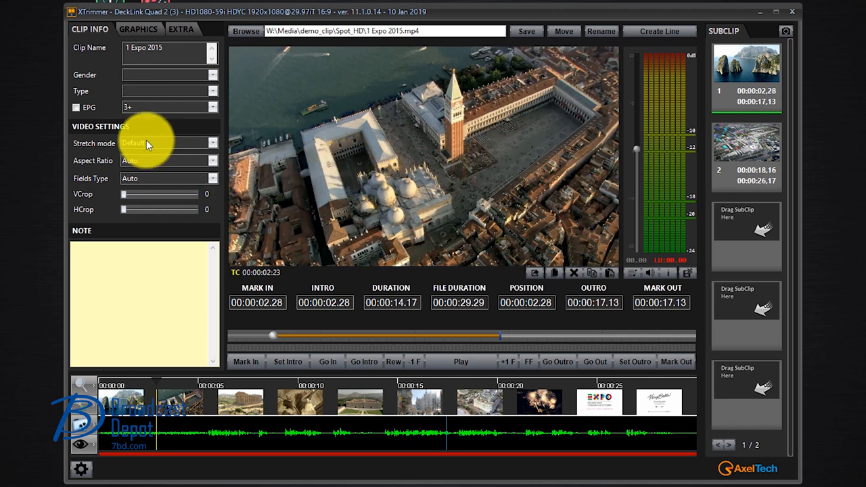
Set the first subclip to 4:3 aspect ratio, vertical crop 58, and fields type Auto.
{"action": "left_click", "coordinate": [212, 143]}
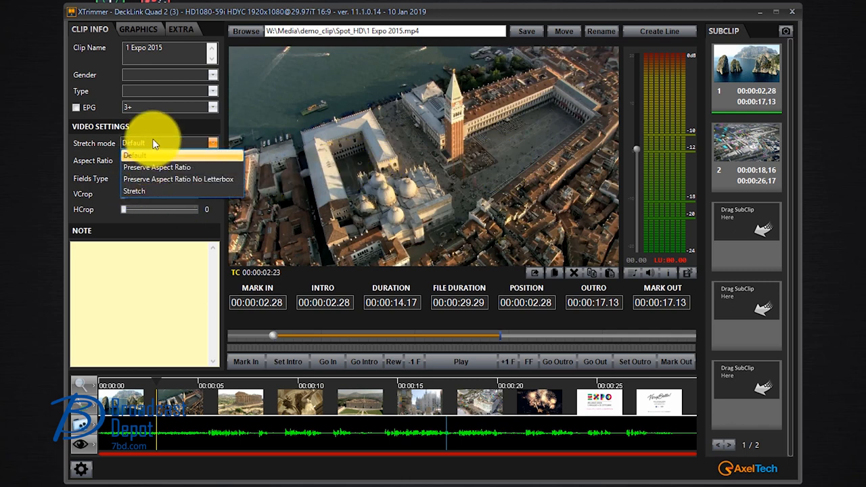
{"action": "left_click", "coordinate": [134, 155]}
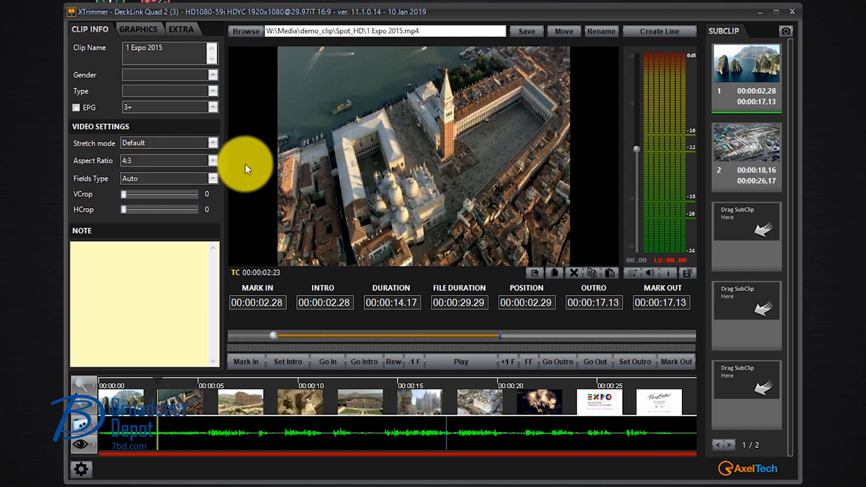
{"action": "left_click_drag", "start_coordinate": [124, 193], "coordinate": [142, 193]}
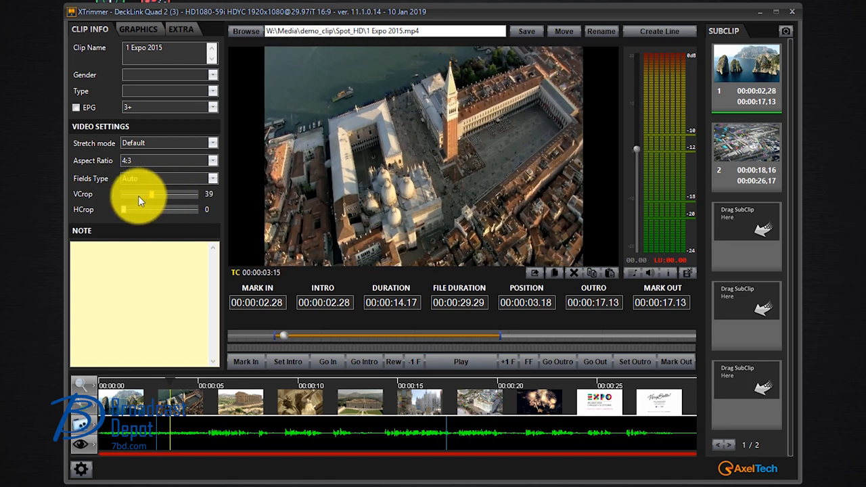
{"action": "left_click_drag", "start_coordinate": [140, 197], "coordinate": [169, 197]}
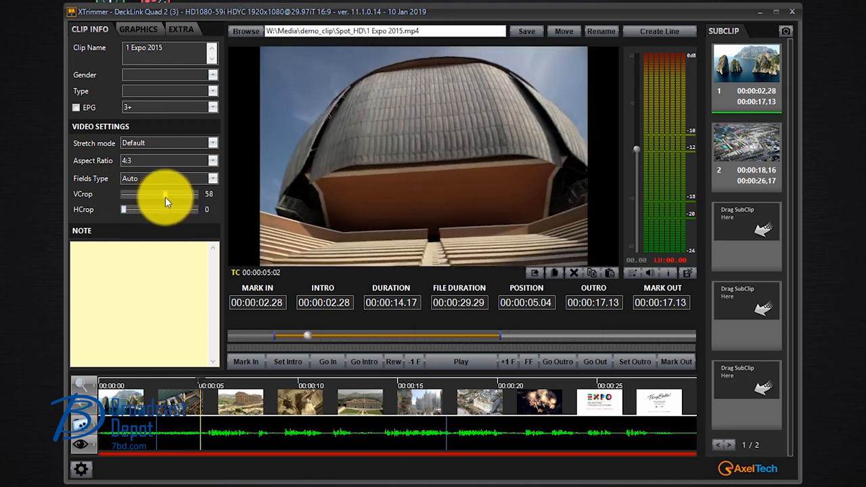
{"action": "left_click", "coordinate": [212, 177]}
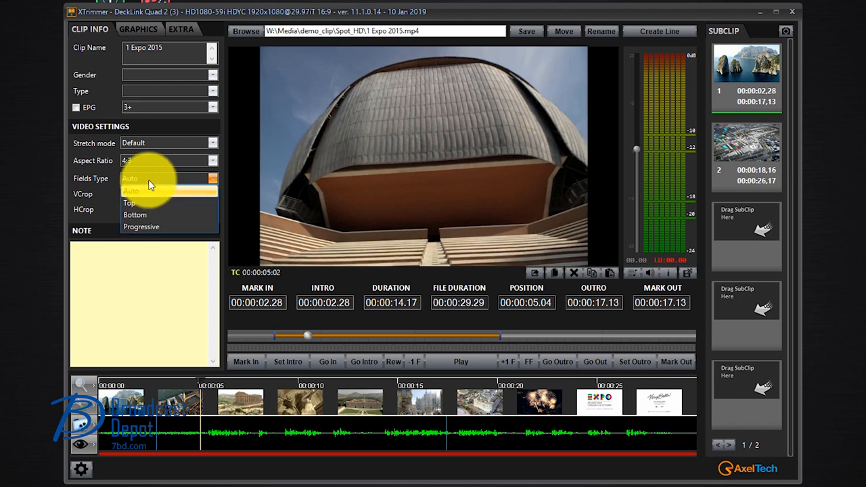
{"action": "left_click", "coordinate": [130, 190]}
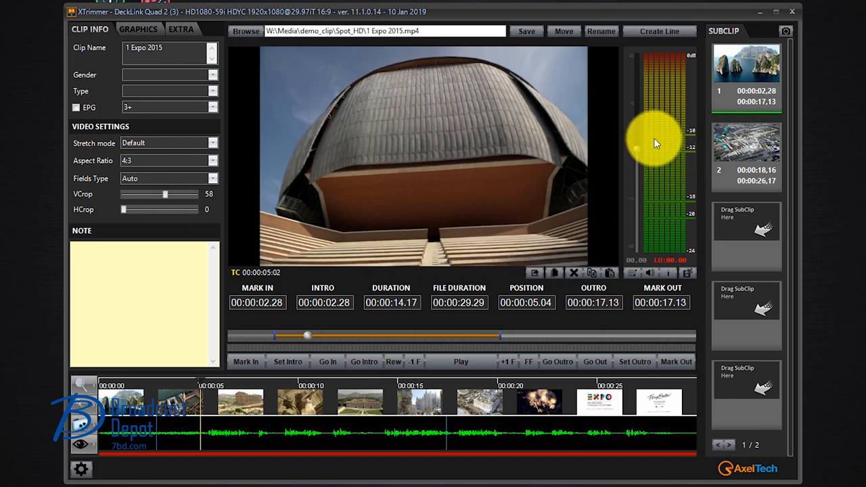
Lower the audio gain to about -10.84 and open the Audio Channels routing dialog.
{"action": "left_click", "coordinate": [460, 361]}
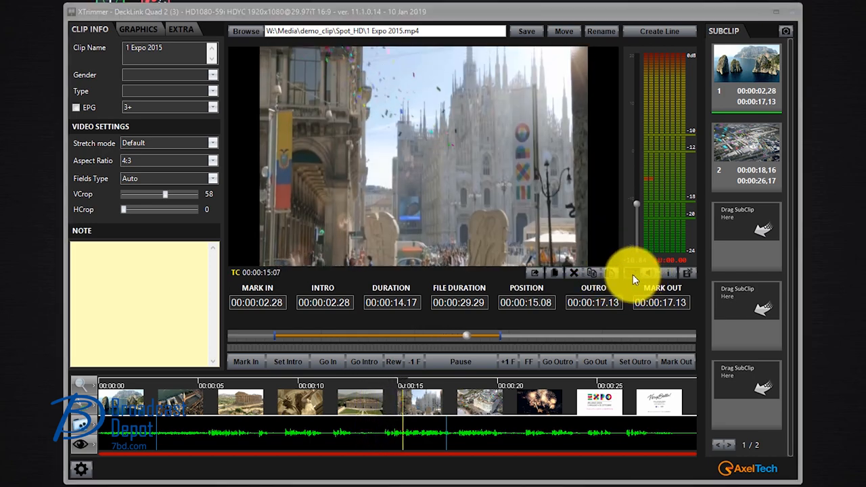
{"action": "left_click", "coordinate": [630, 272]}
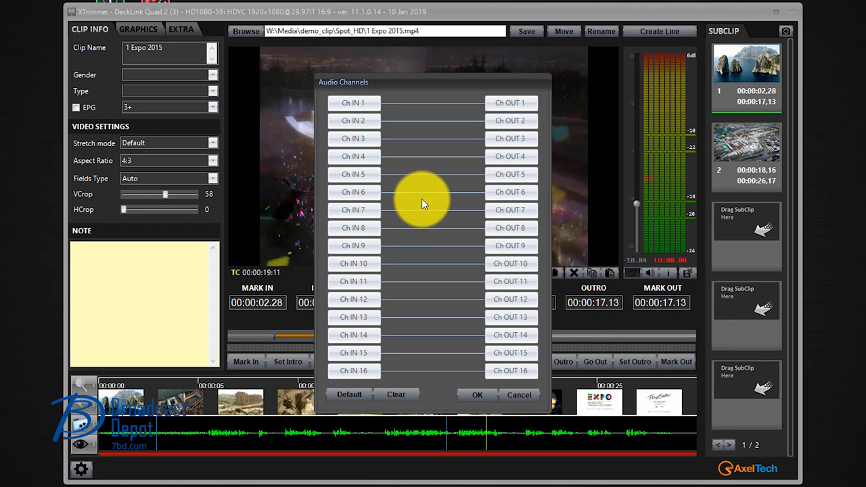
{"action": "mouse_move", "coordinate": [509, 316]}
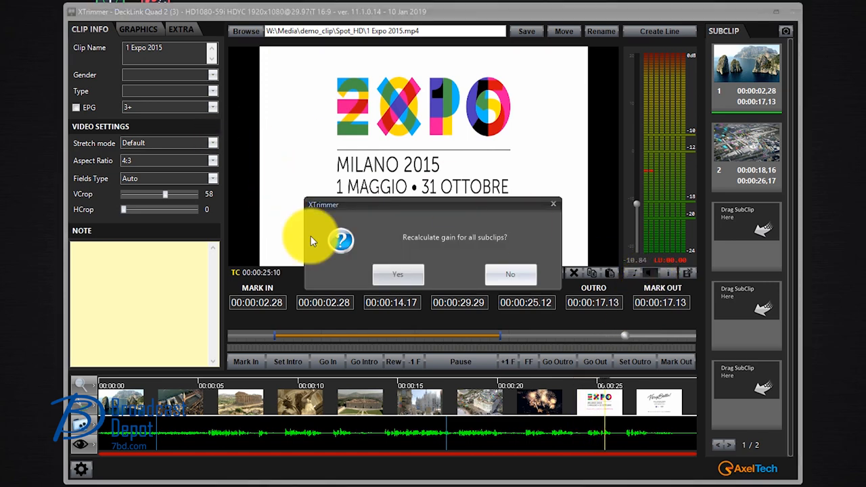
Confirm recalculating gain for all subclips, then stop playback.
{"action": "left_click", "coordinate": [398, 274]}
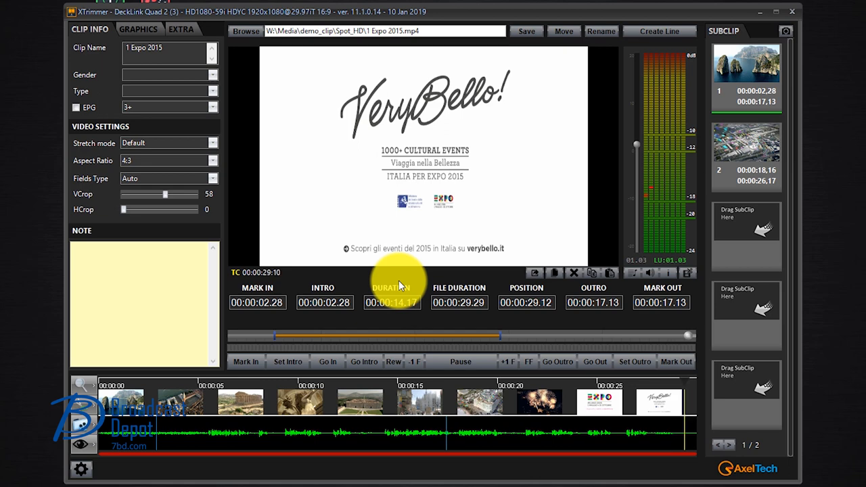
{"action": "left_click", "coordinate": [460, 361]}
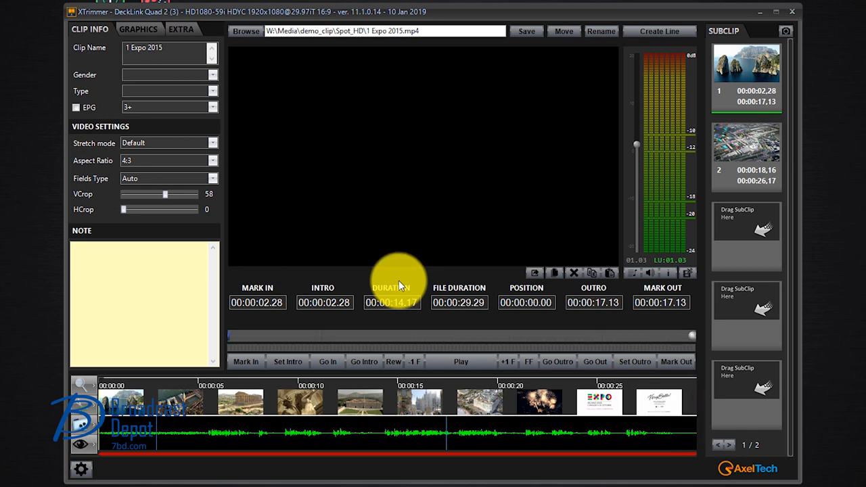